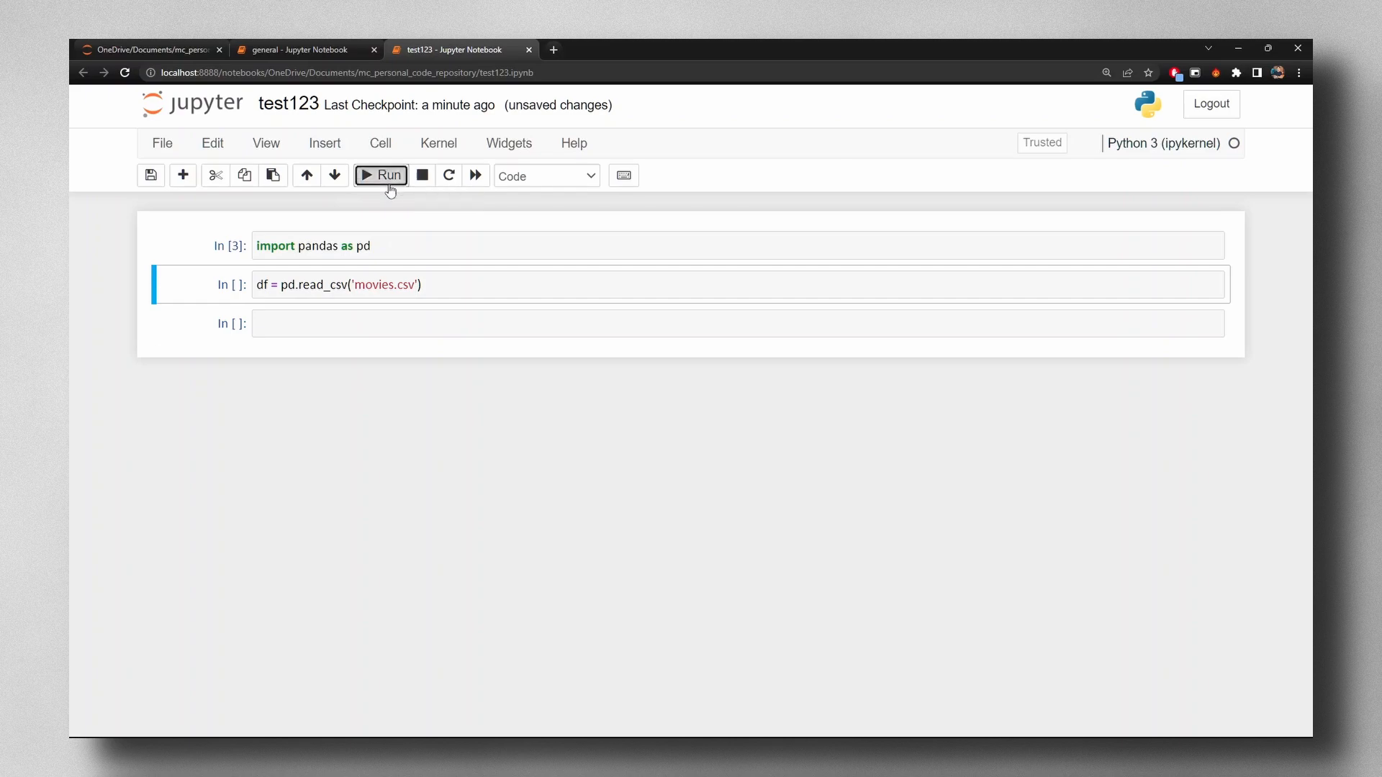
- Run the movies.csv read_csv cell, then the encoding loop to list working encodings
{"action": "left_click", "coordinate": [381, 174]}
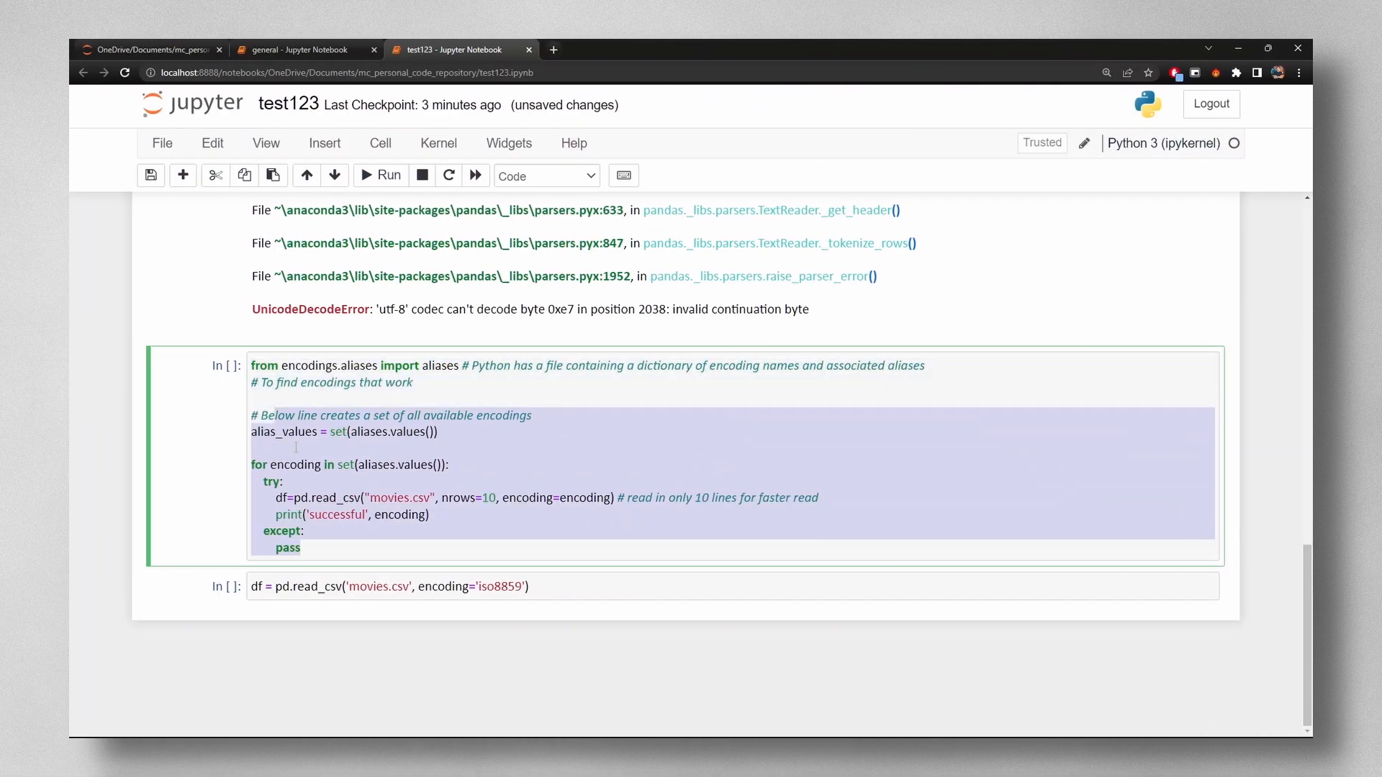
{"action": "left_click", "coordinate": [380, 174]}
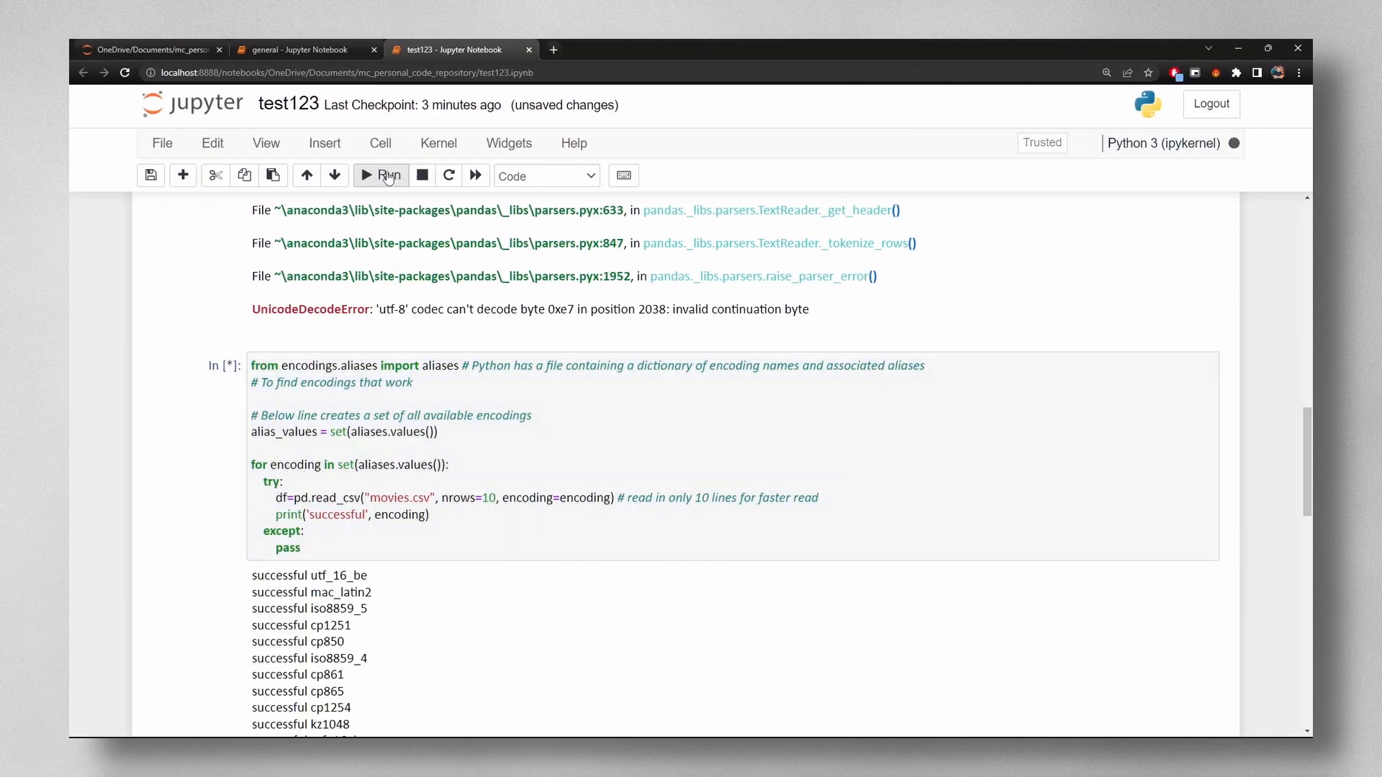
{"action": "left_click", "coordinate": [380, 176]}
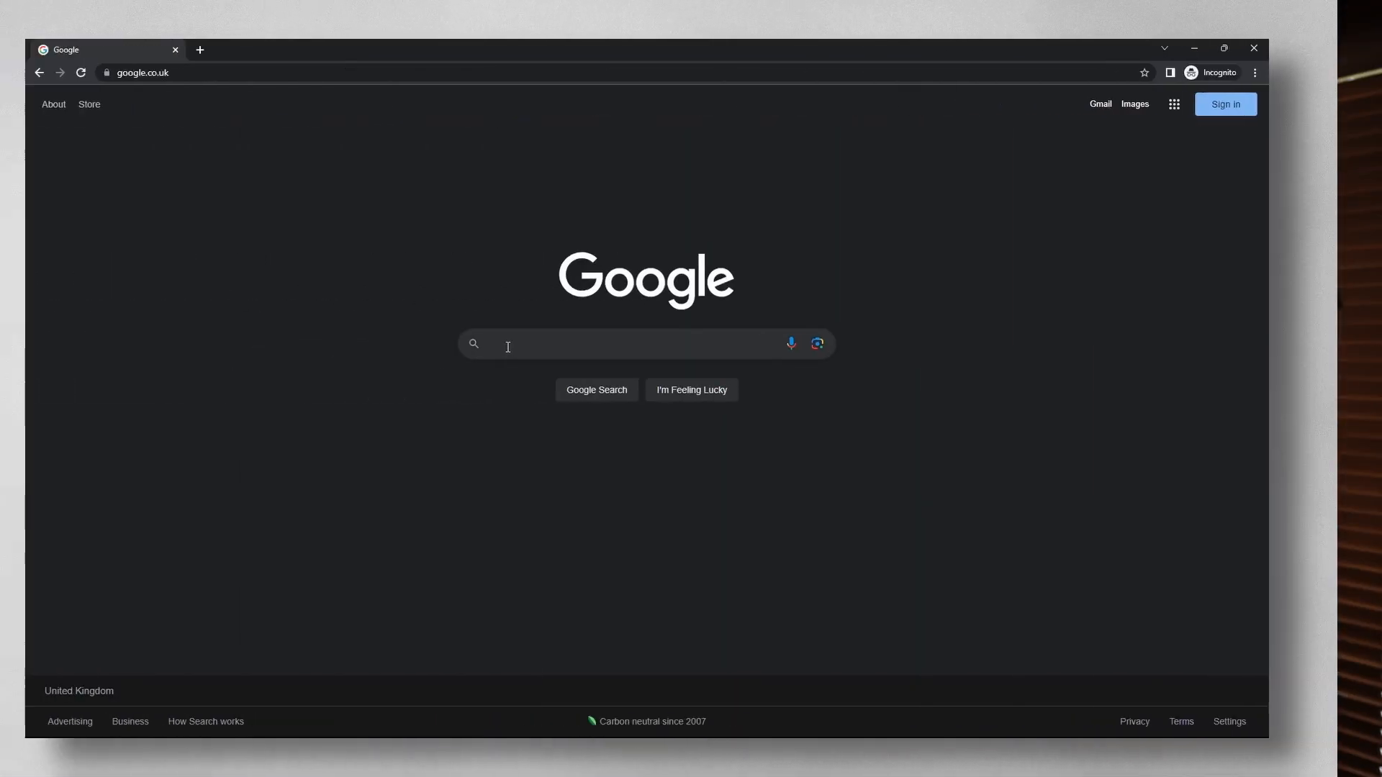
- Search Google for 'what is an iterable in python' via the suggestion
{"action": "type", "text": "what is an i"}
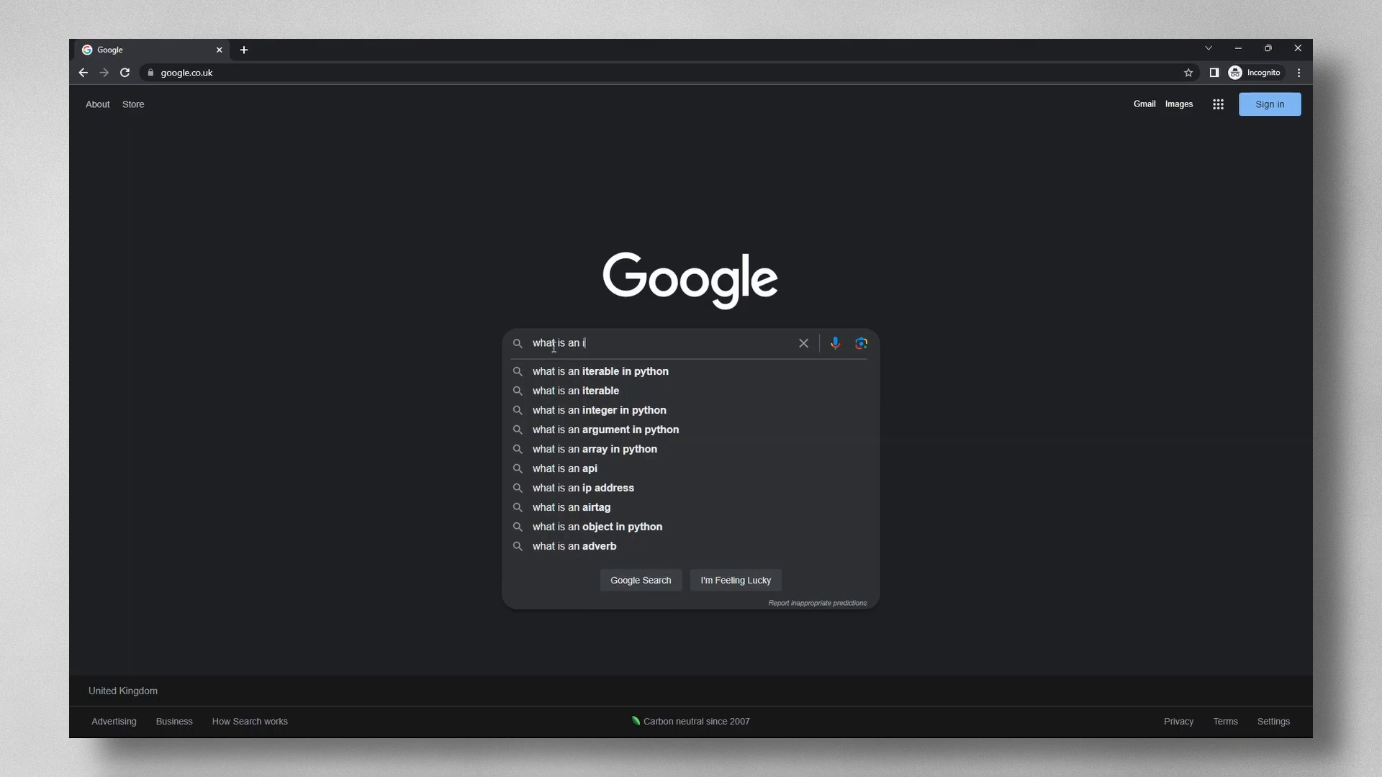
{"action": "left_click", "coordinate": [602, 371]}
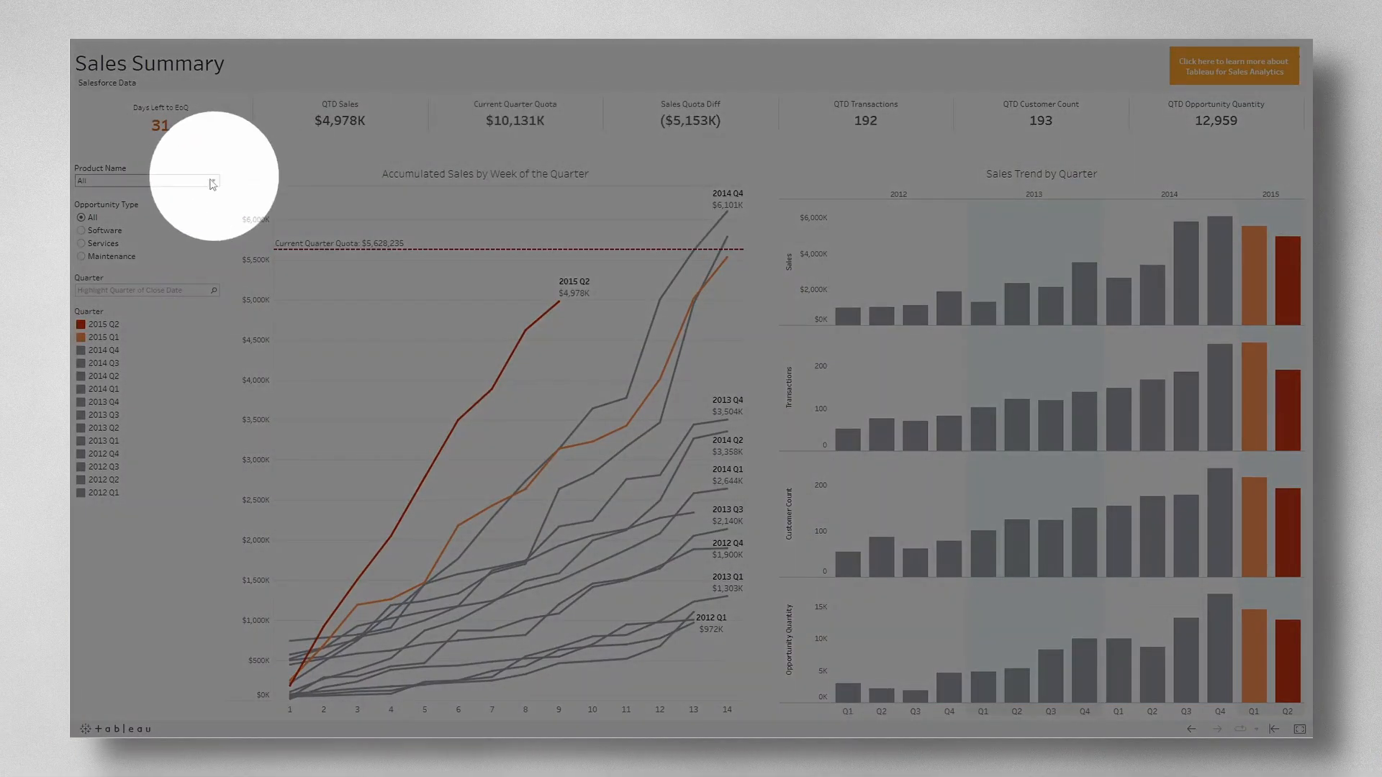
- Filter the Sales Summary dashboard's Product Name to MQL Standard
{"action": "left_click", "coordinate": [145, 181]}
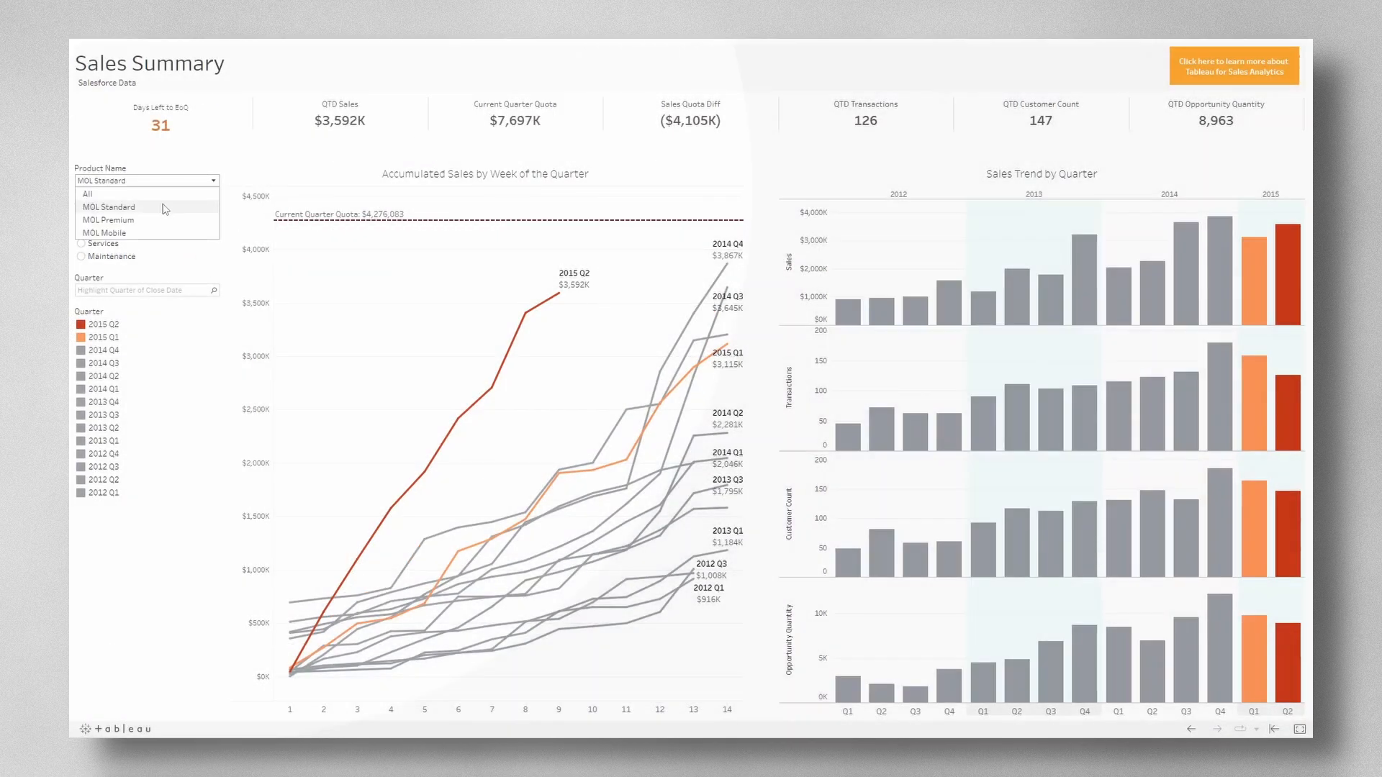
{"action": "left_click", "coordinate": [109, 220]}
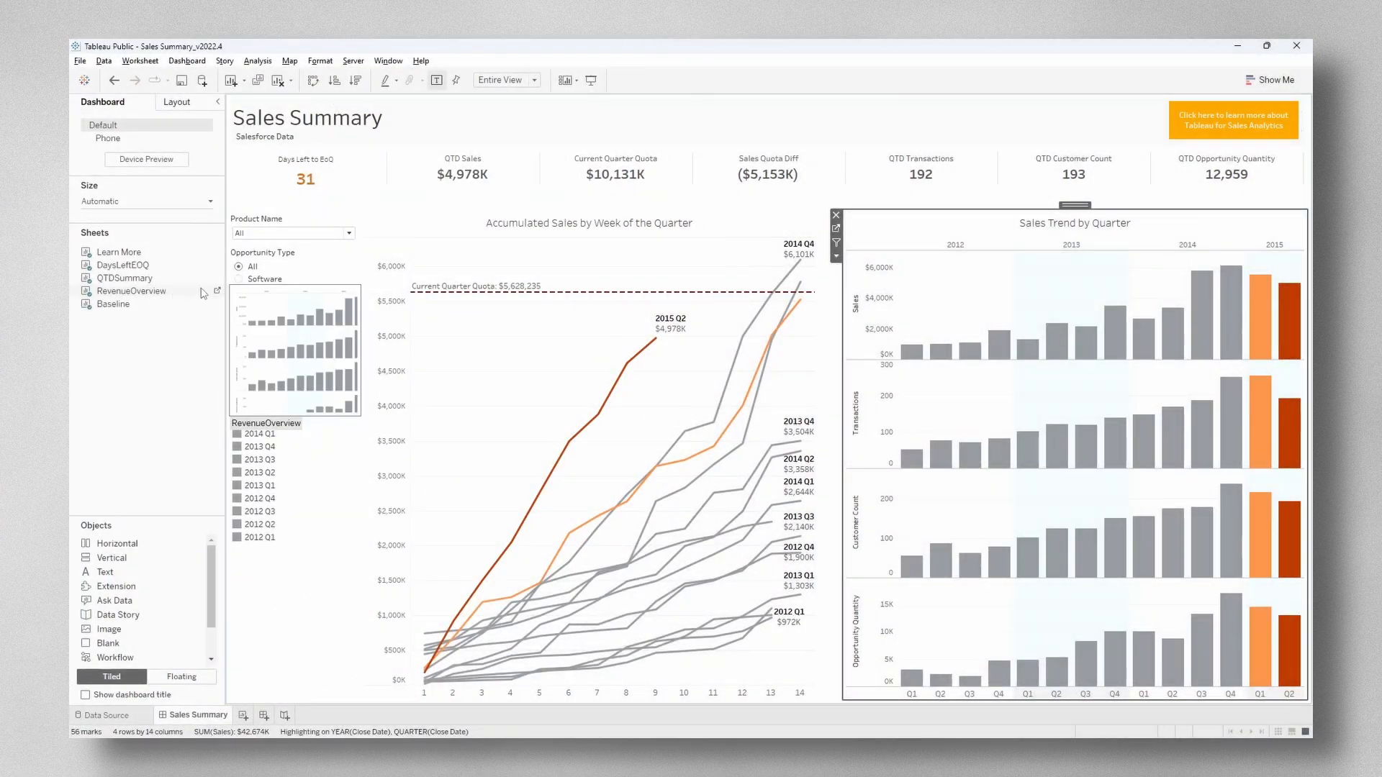
- Drag the RevenueOverview sheet onto the Sales Summary dashboard canvas
{"action": "left_click", "coordinate": [268, 715]}
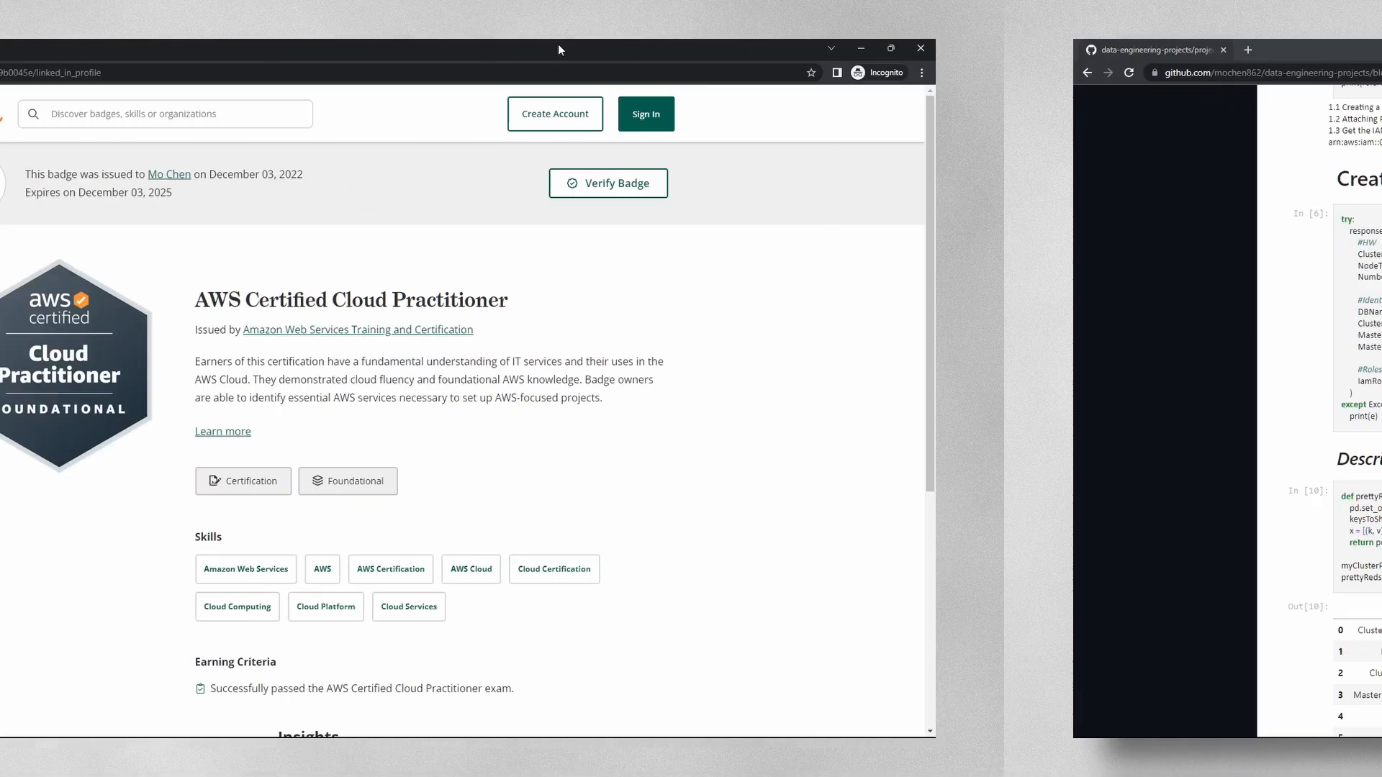
- Verify the AWS Certified Cloud Practitioner badge on Credly
{"action": "left_click", "coordinate": [609, 184]}
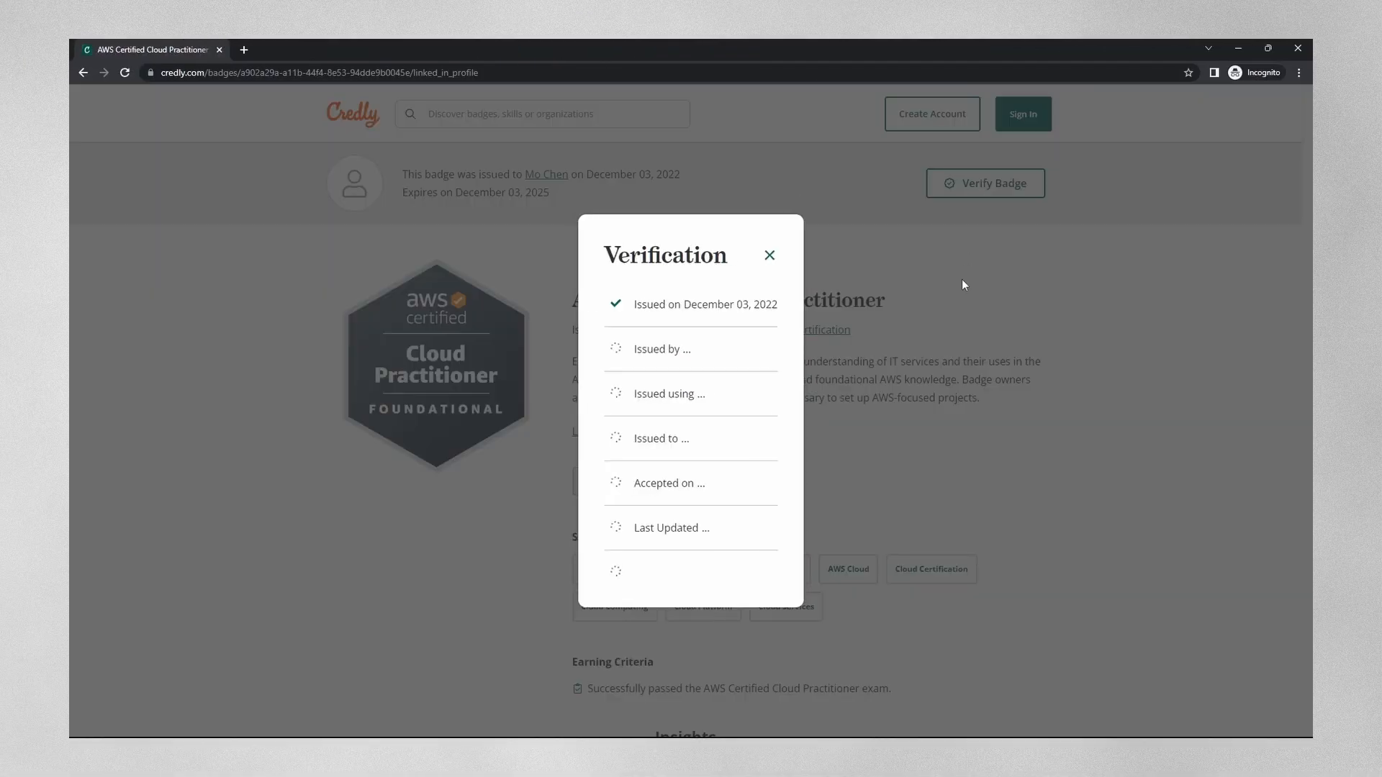